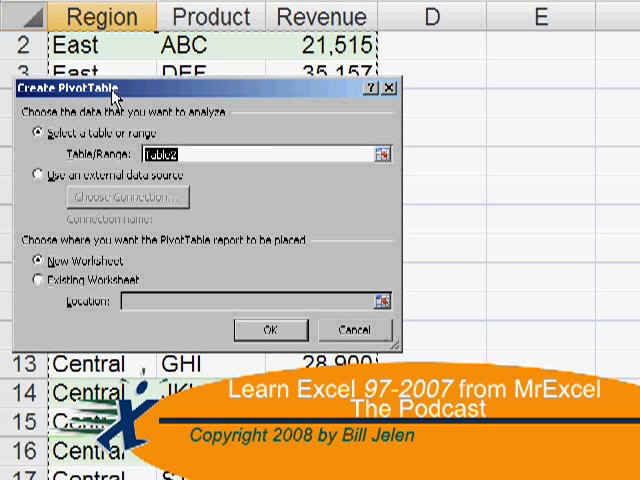
Switch the Pivot Table sheet to Page Layout View from the status bar
click(267, 329)
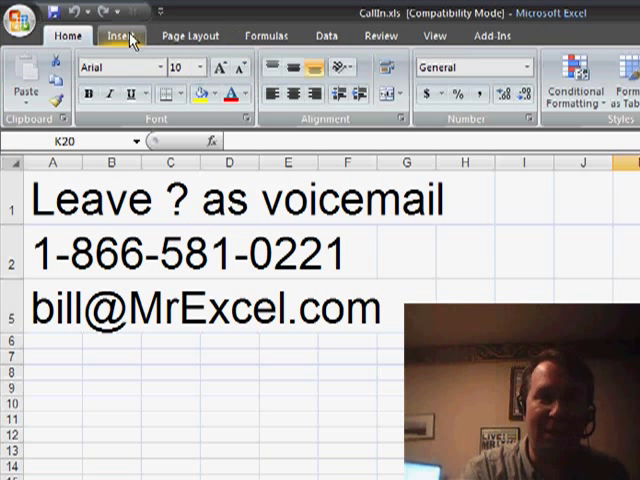
click(110, 37)
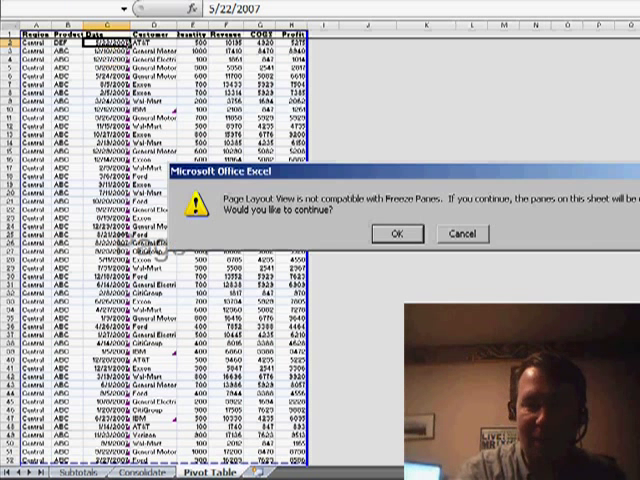
Accept the frozen-panes warning to continue into Page Layout View, typing some stray text
click(397, 233)
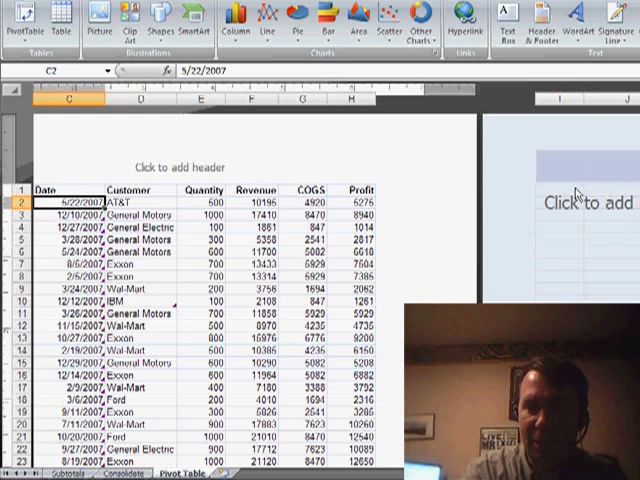
text(adskjlka)
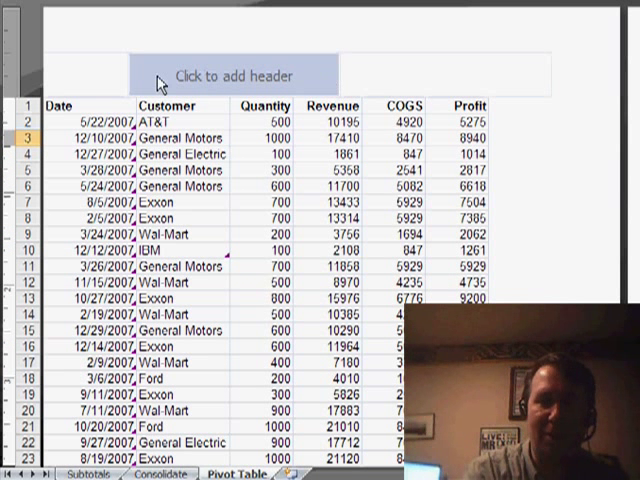
Apply the preset 'Page 1 of ?' header to the sheet's page header
click(230, 75)
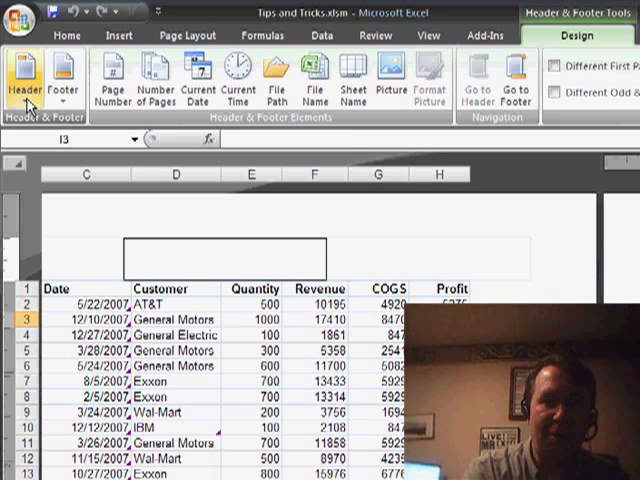
click(22, 75)
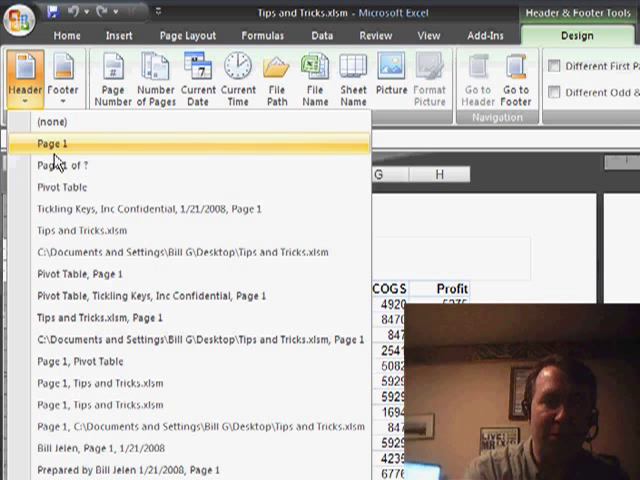
click(70, 163)
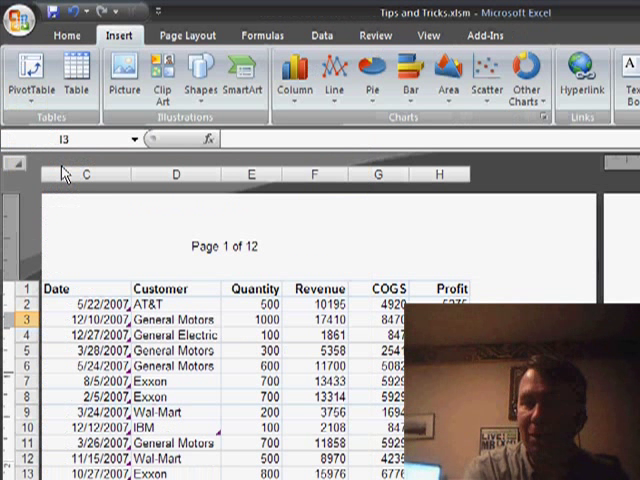